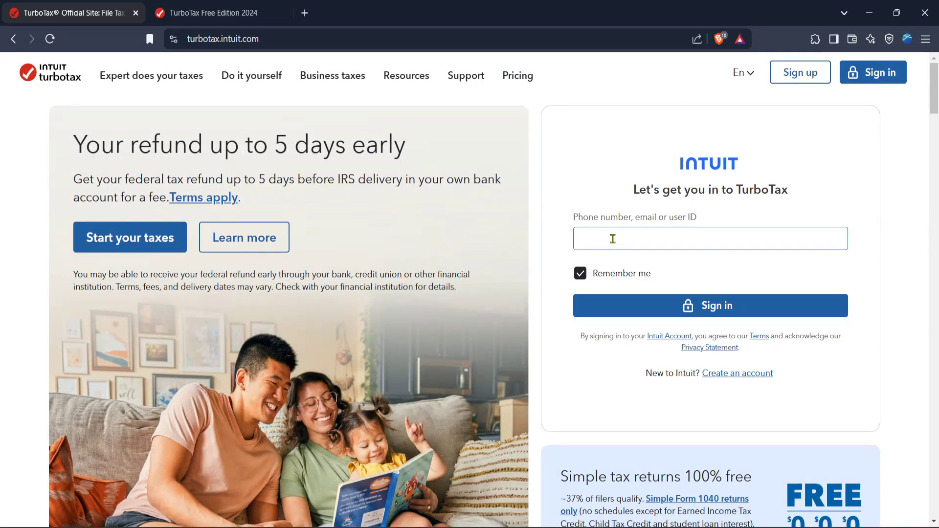
pyautogui.moveTo(546, 197)
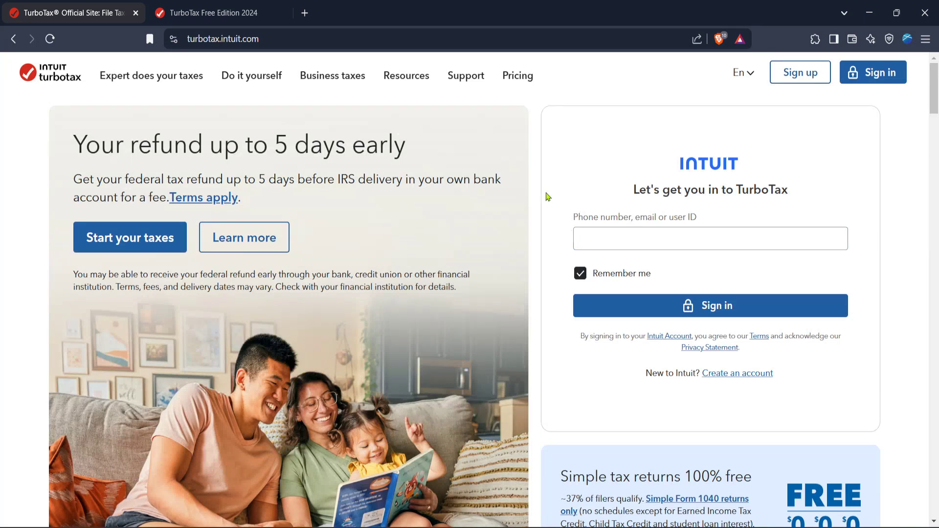
pyautogui.moveTo(549, 201)
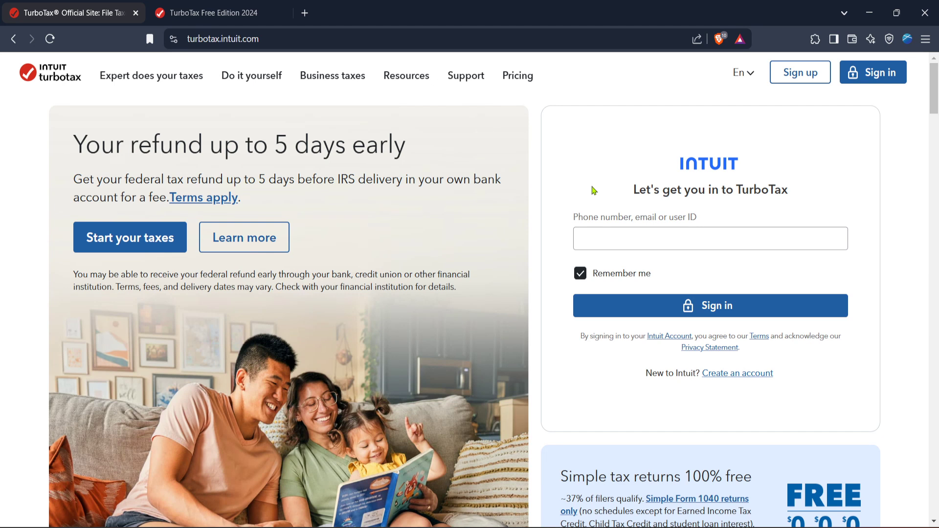
pyautogui.moveTo(674, 131)
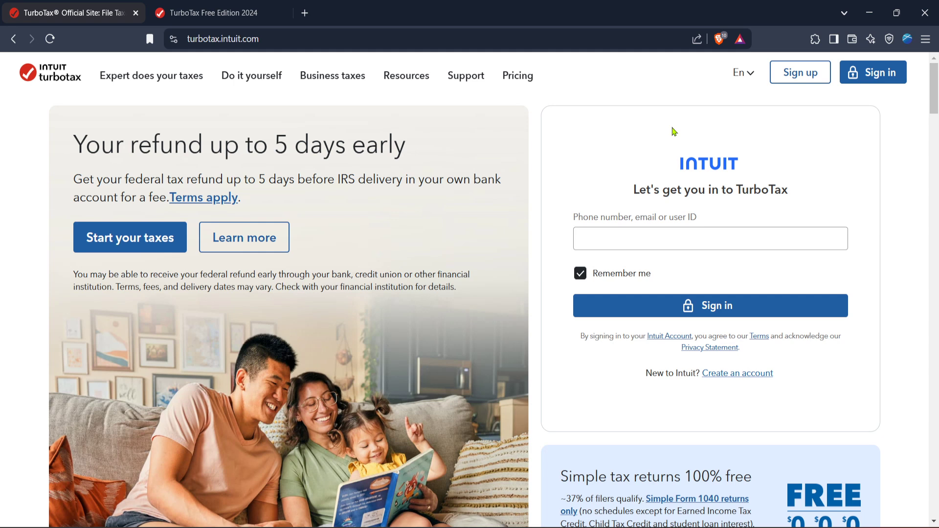
pyautogui.moveTo(670, 138)
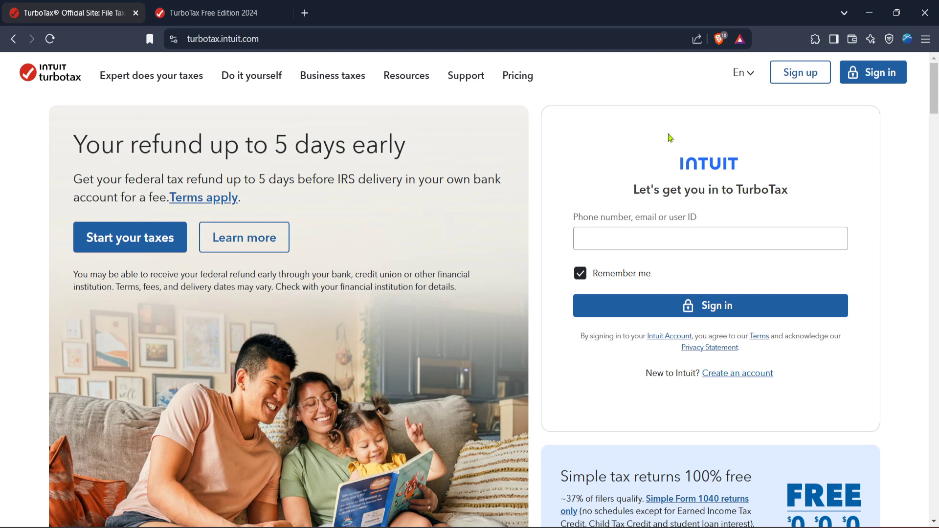
pyautogui.moveTo(685, 148)
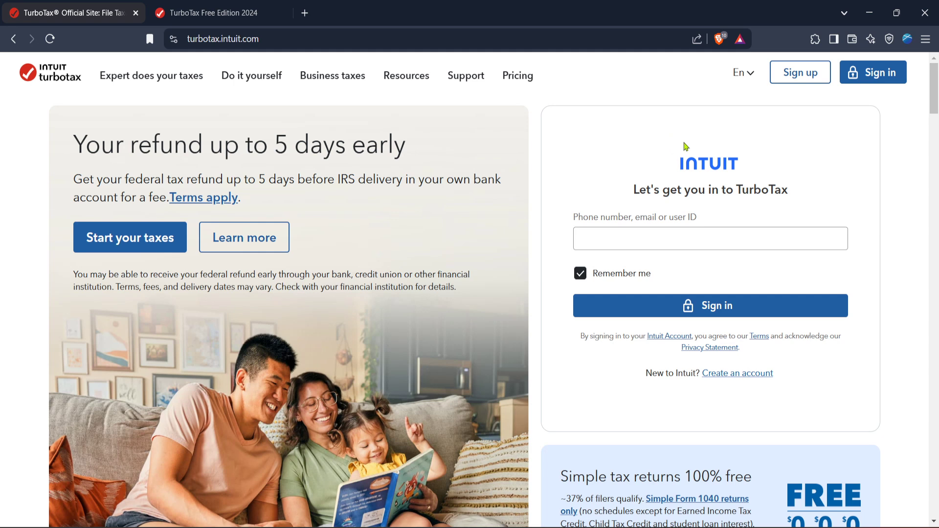
pyautogui.moveTo(828, 140)
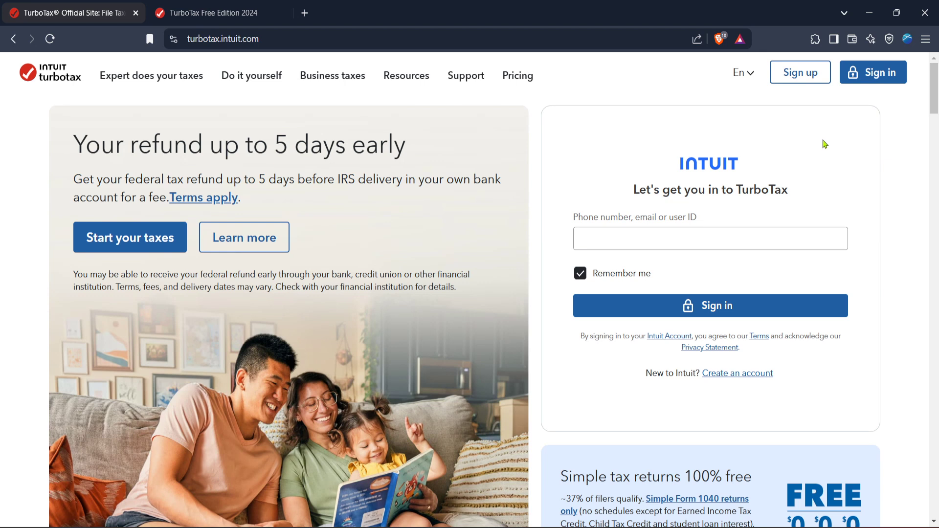
pyautogui.moveTo(823, 141)
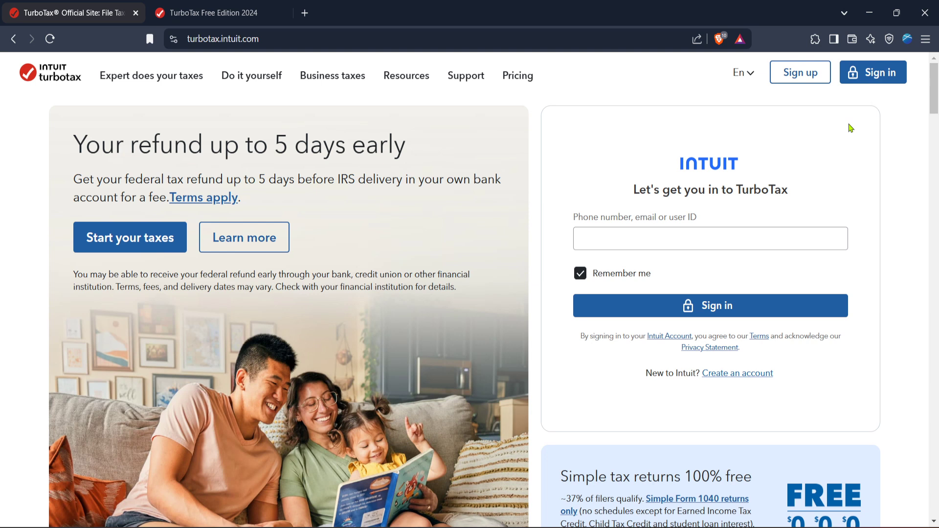
pyautogui.moveTo(680, 133)
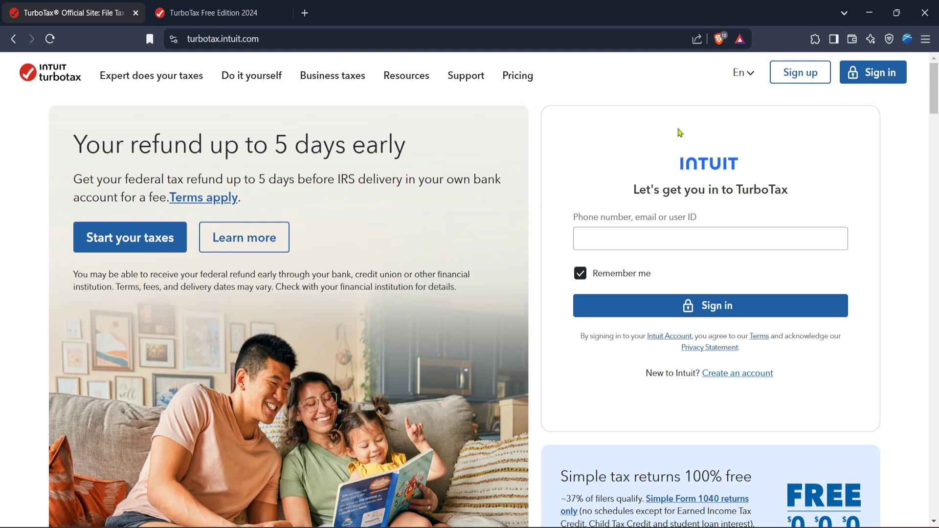
pyautogui.moveTo(420, 115)
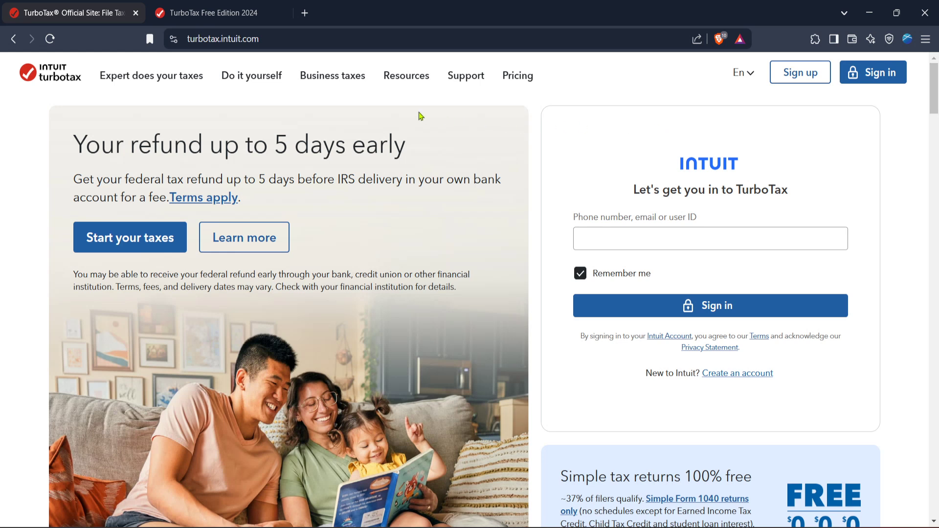
# Switch to the 2024 tax return and toggle the Federal sub-topics to reach Wages & Income
pyautogui.click(211, 12)
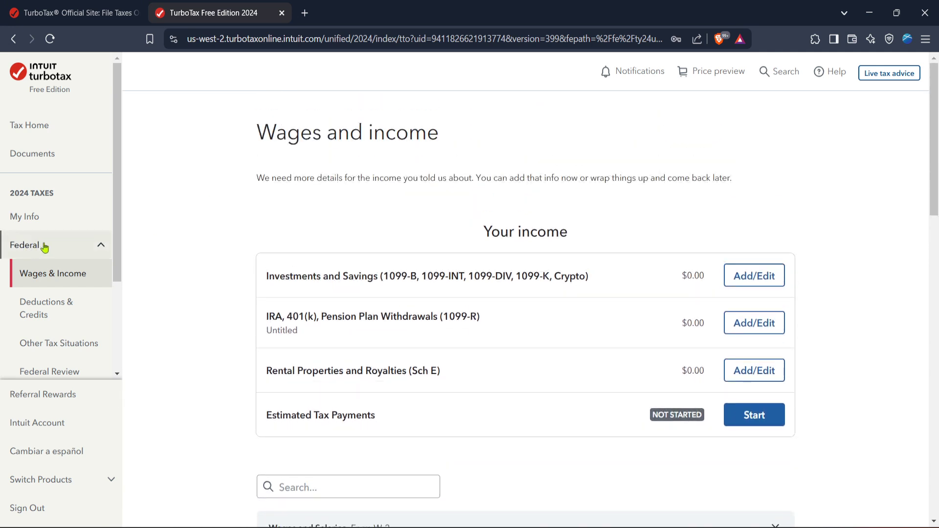
pyautogui.click(27, 245)
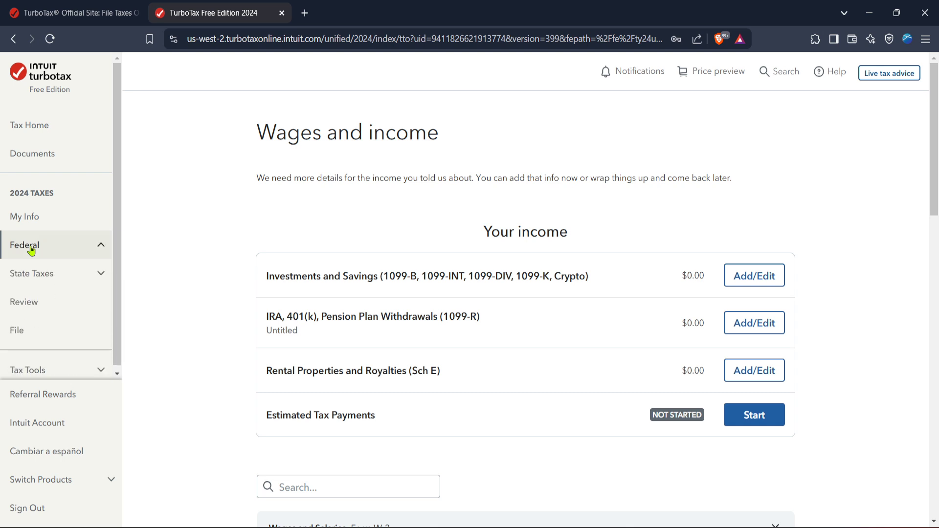
pyautogui.click(27, 245)
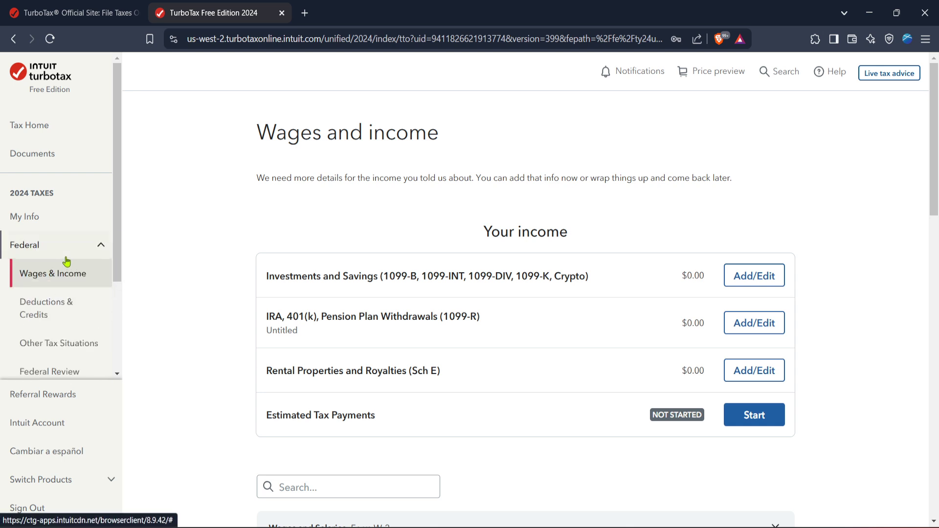
pyautogui.moveTo(86, 248)
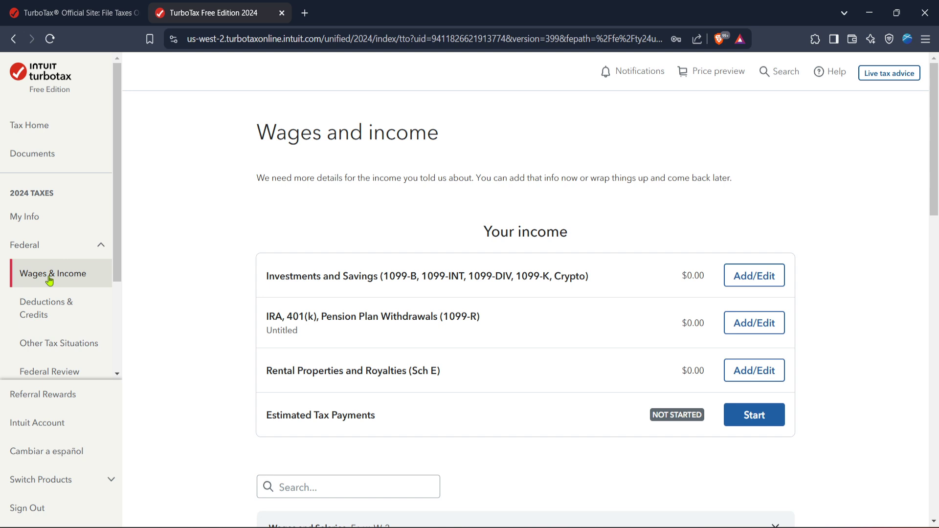
pyautogui.moveTo(64, 280)
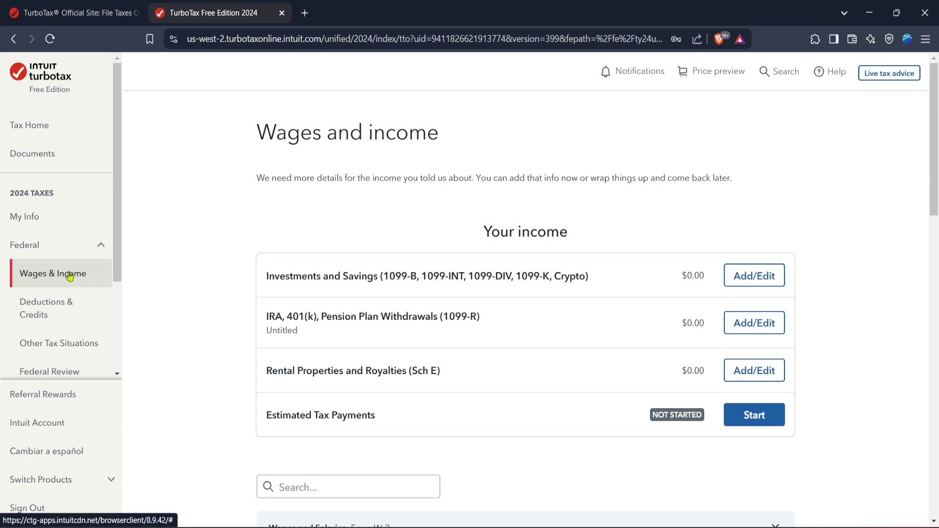
pyautogui.moveTo(91, 278)
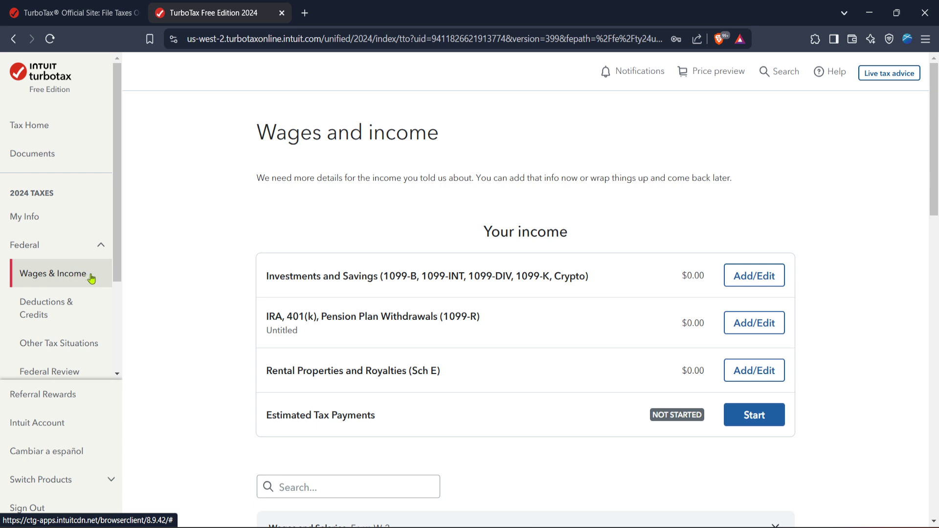
pyautogui.moveTo(205, 277)
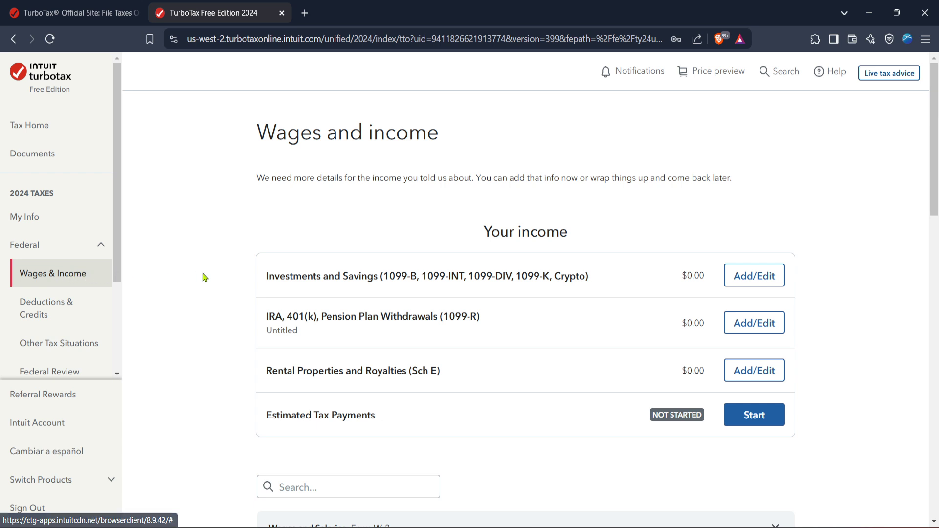
pyautogui.moveTo(773, 301)
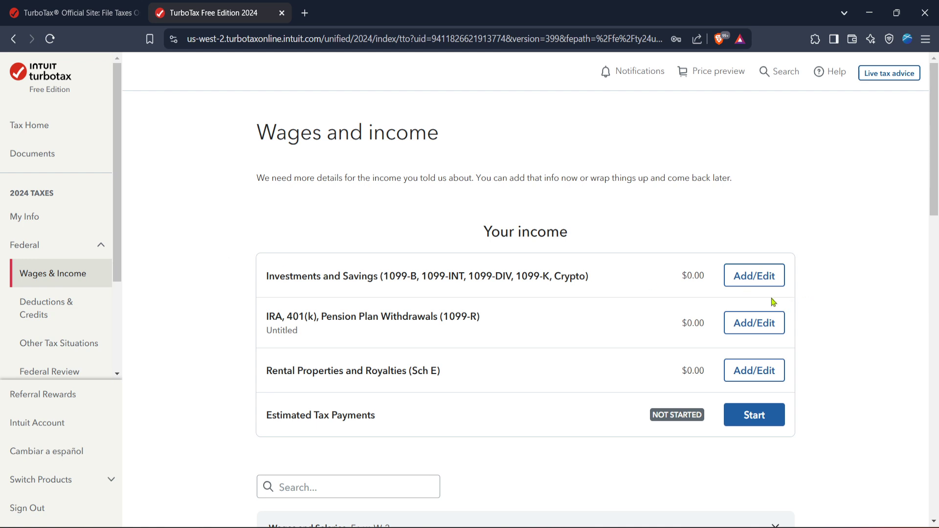
# Expand the Self-Employment row and revisit Self-employment income and expenses
pyautogui.scroll(-3)
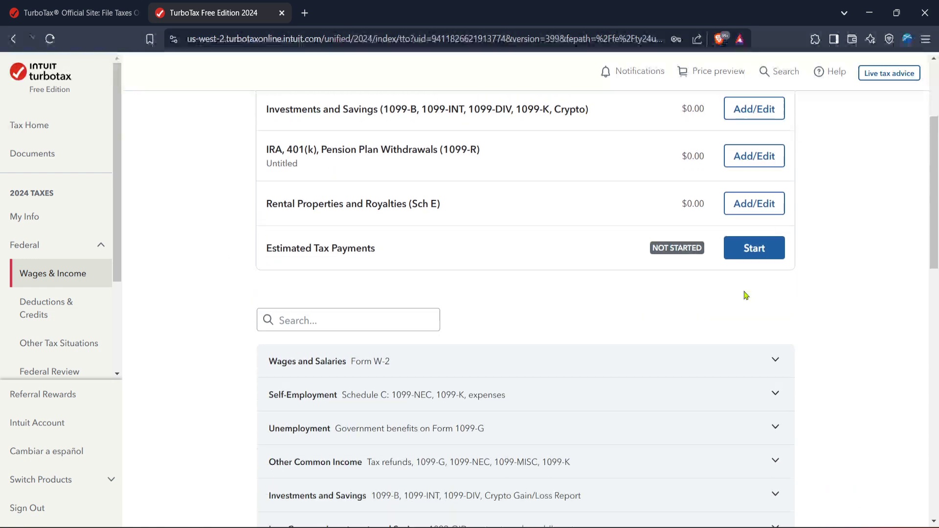
pyautogui.scroll(-3)
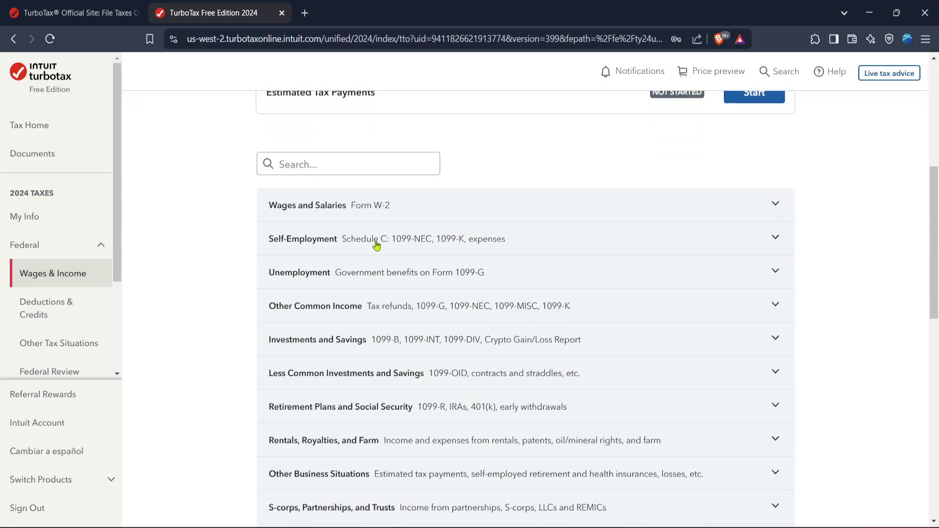
pyautogui.moveTo(362, 246)
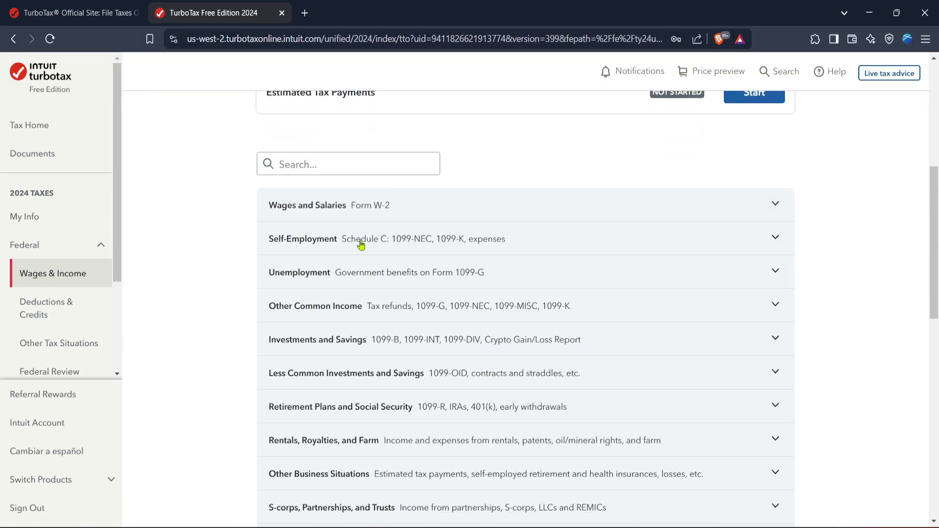
pyautogui.click(302, 239)
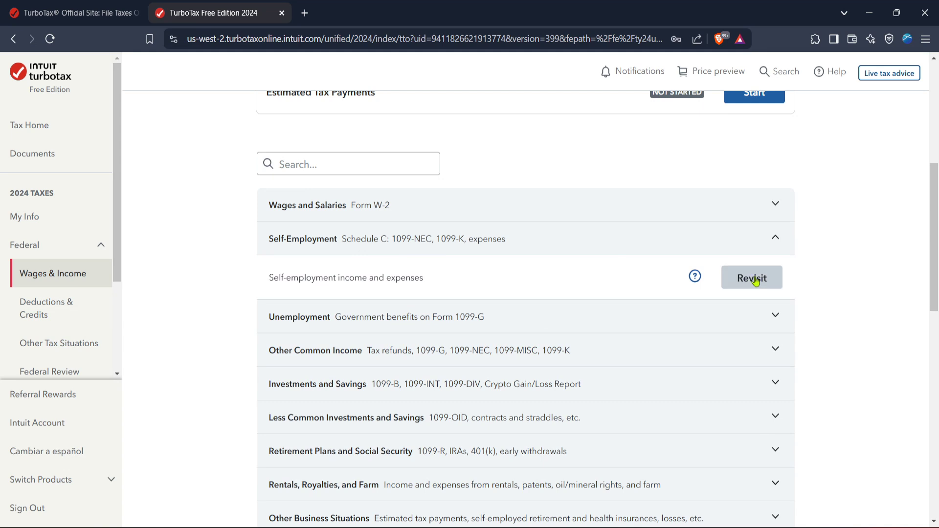
pyautogui.click(752, 278)
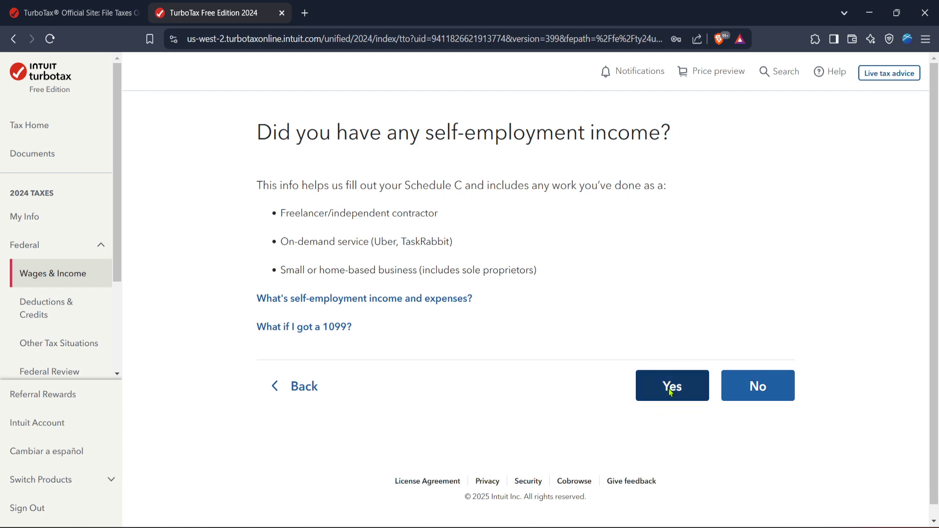
# Answer Yes to self-employment income and review the Free, Deluxe and Premium upgrade comparison
pyautogui.click(672, 386)
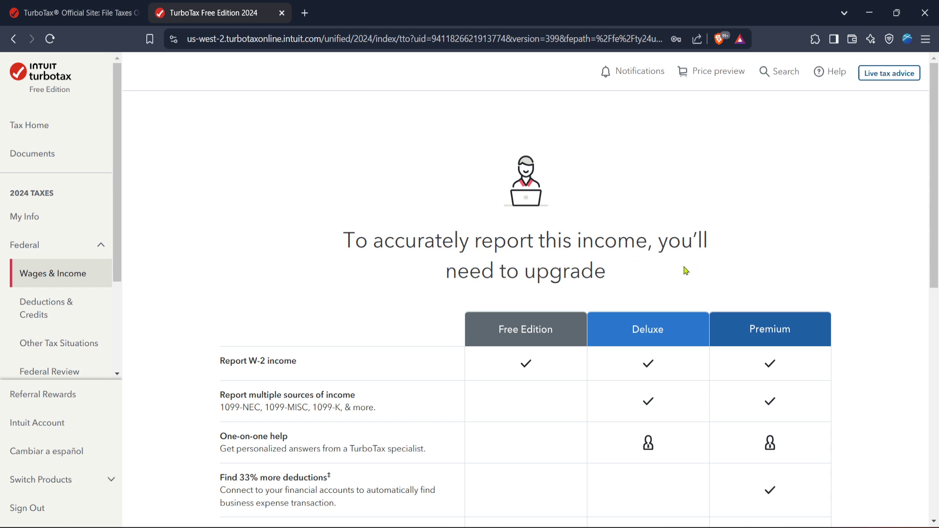
pyautogui.scroll(-3)
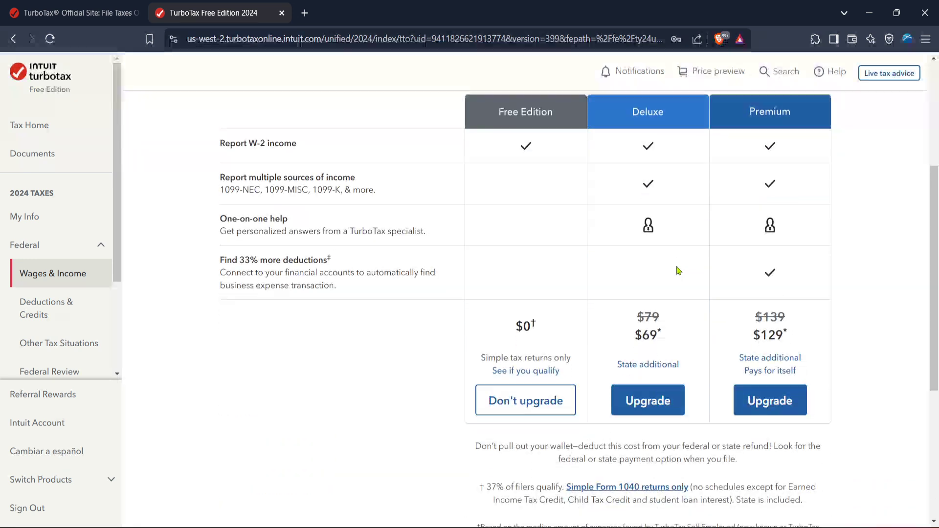
pyautogui.scroll(-3)
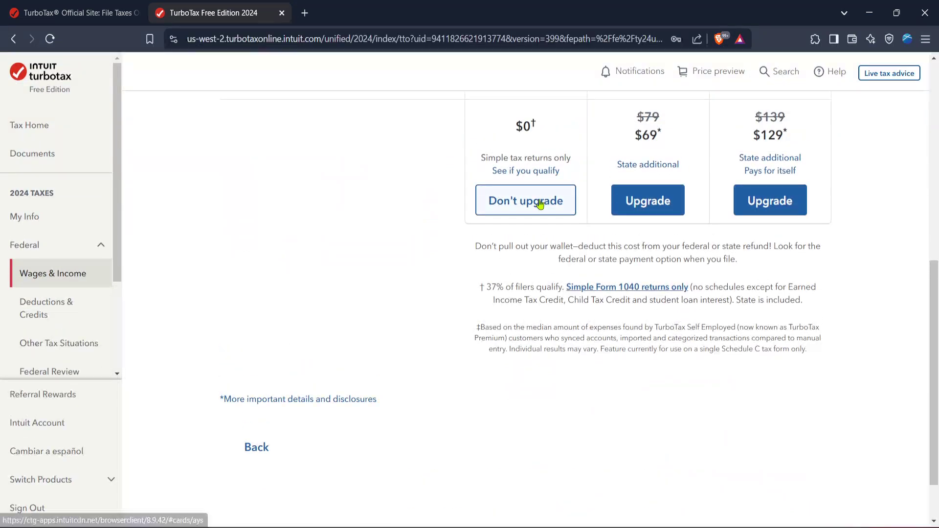
# Choose Don't upgrade, then confirm with I don't have this income
pyautogui.click(525, 200)
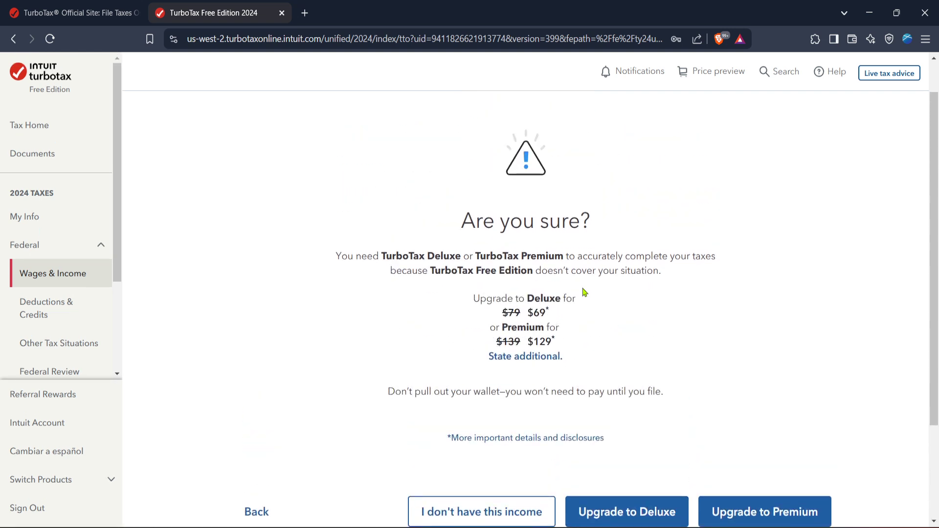
pyautogui.scroll(-3)
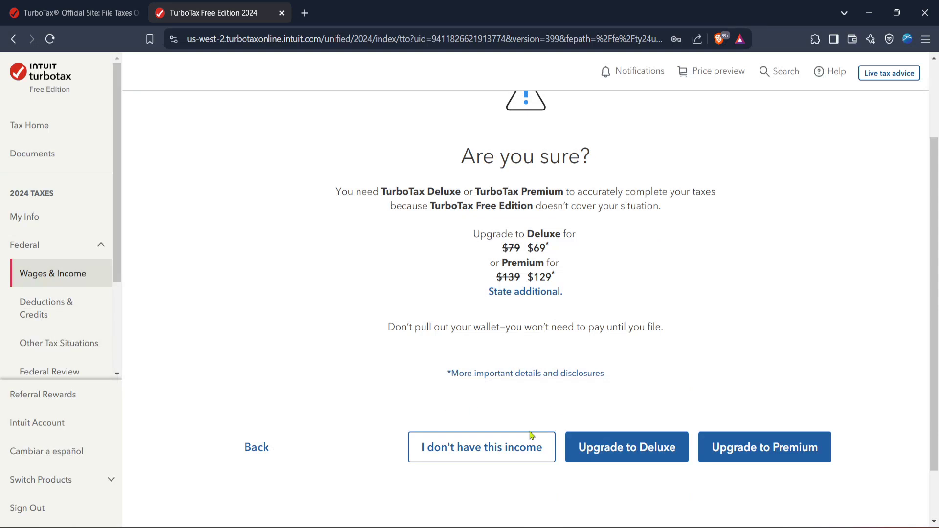
pyautogui.scroll(-3)
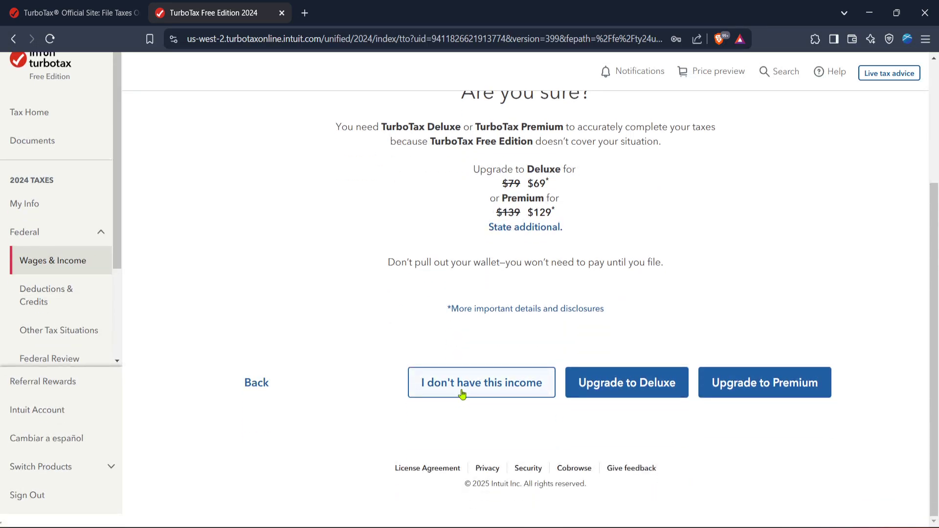
pyautogui.moveTo(453, 389)
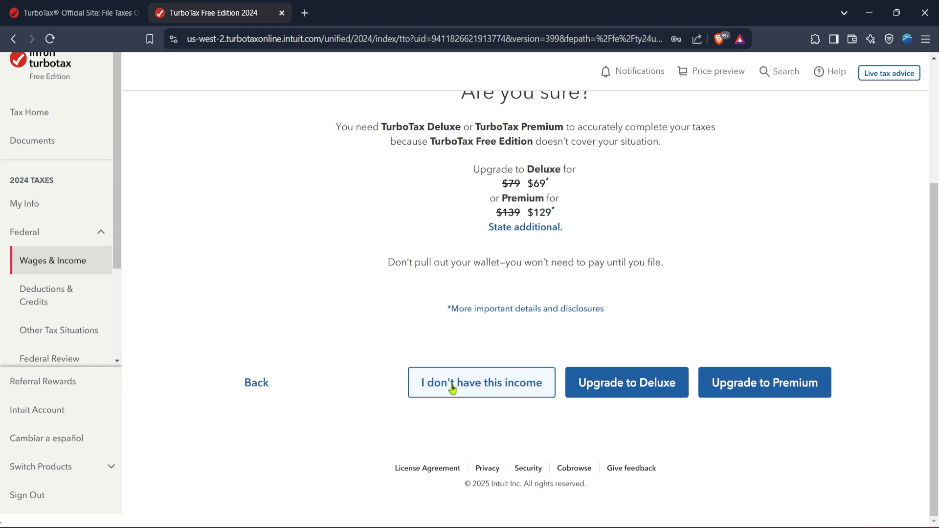
pyautogui.click(481, 383)
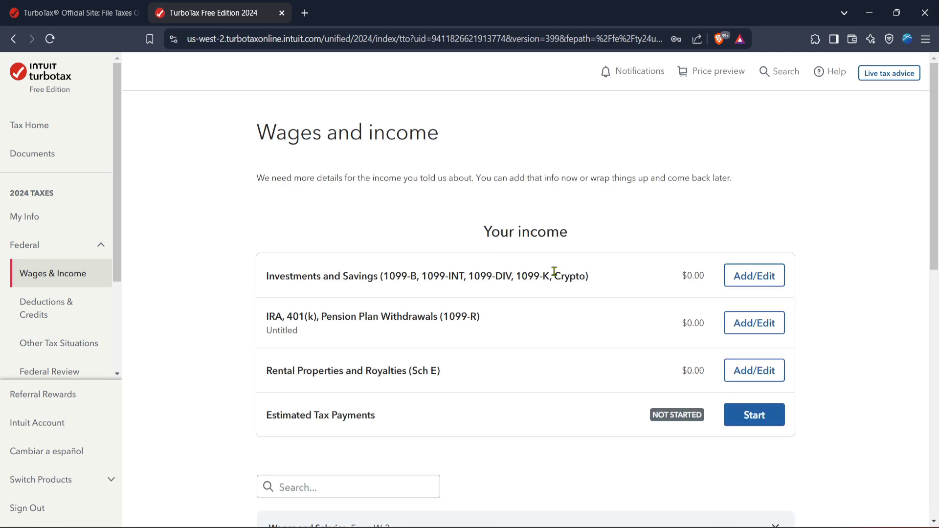
pyautogui.moveTo(769, 361)
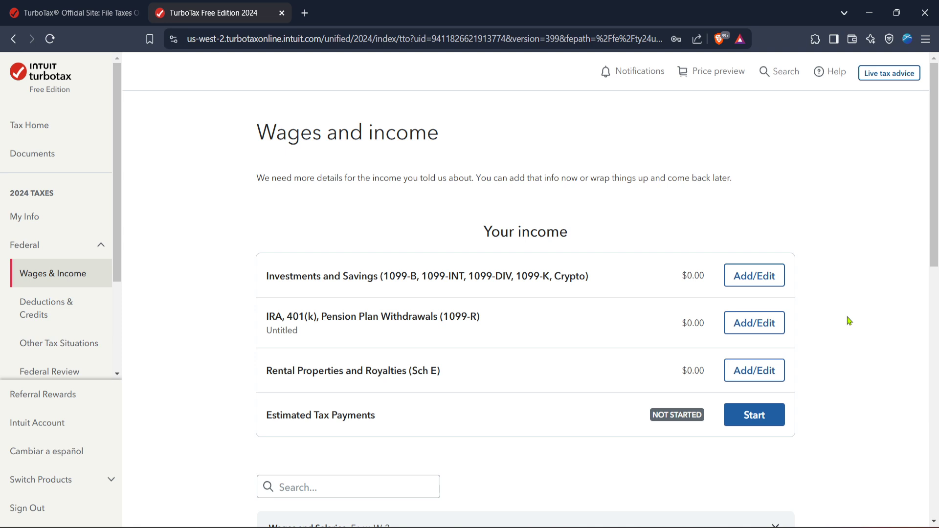
# Scroll the Wages and income page to the expanded Self-Employment section
pyautogui.scroll(-3)
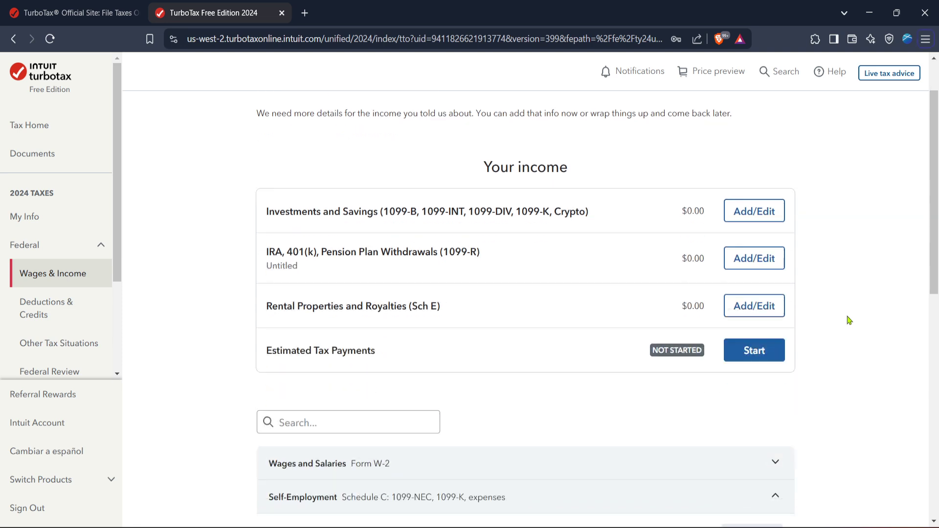
pyautogui.scroll(-3)
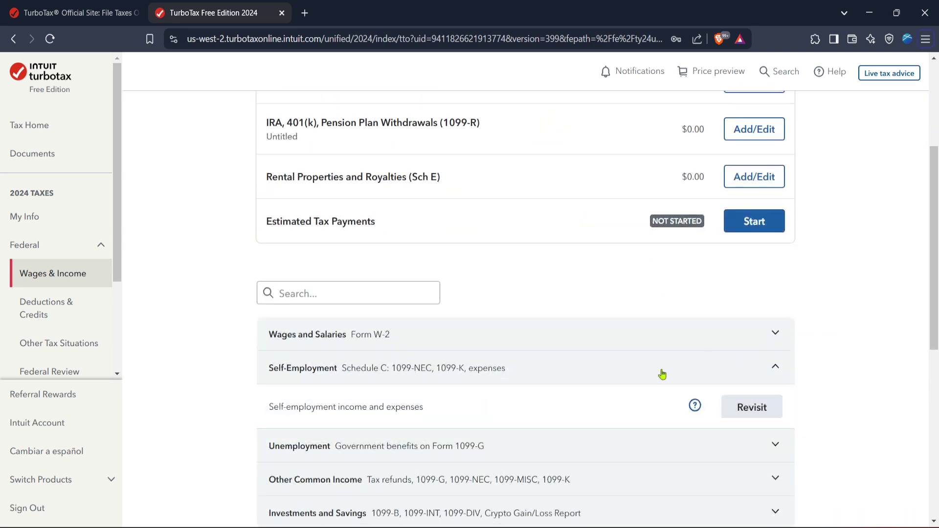